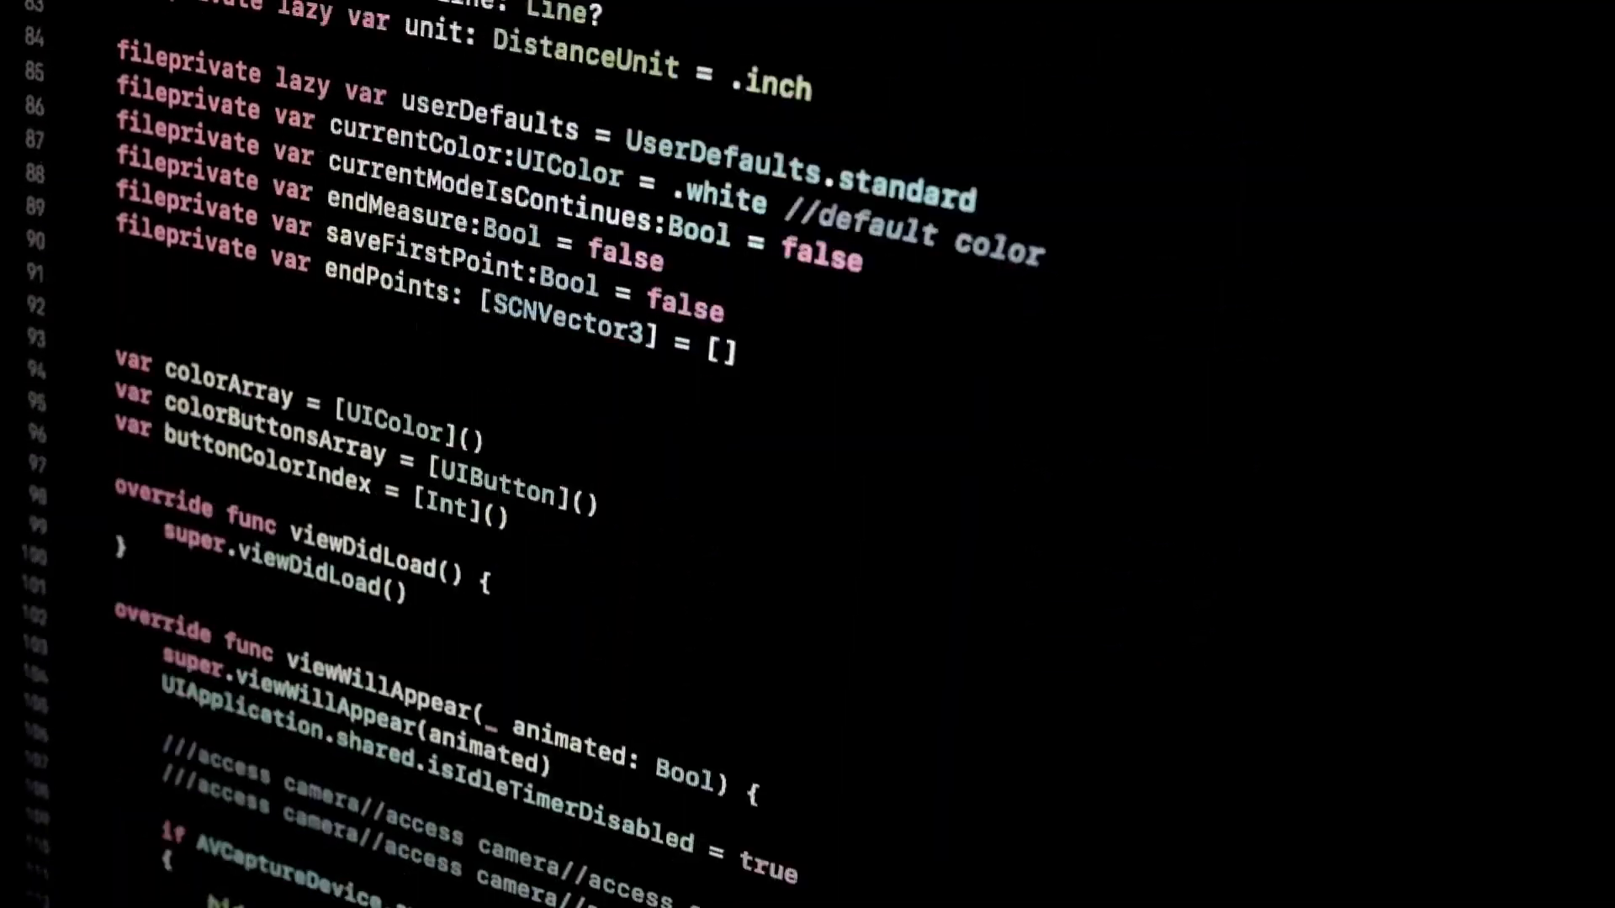
scroll("down", 3)
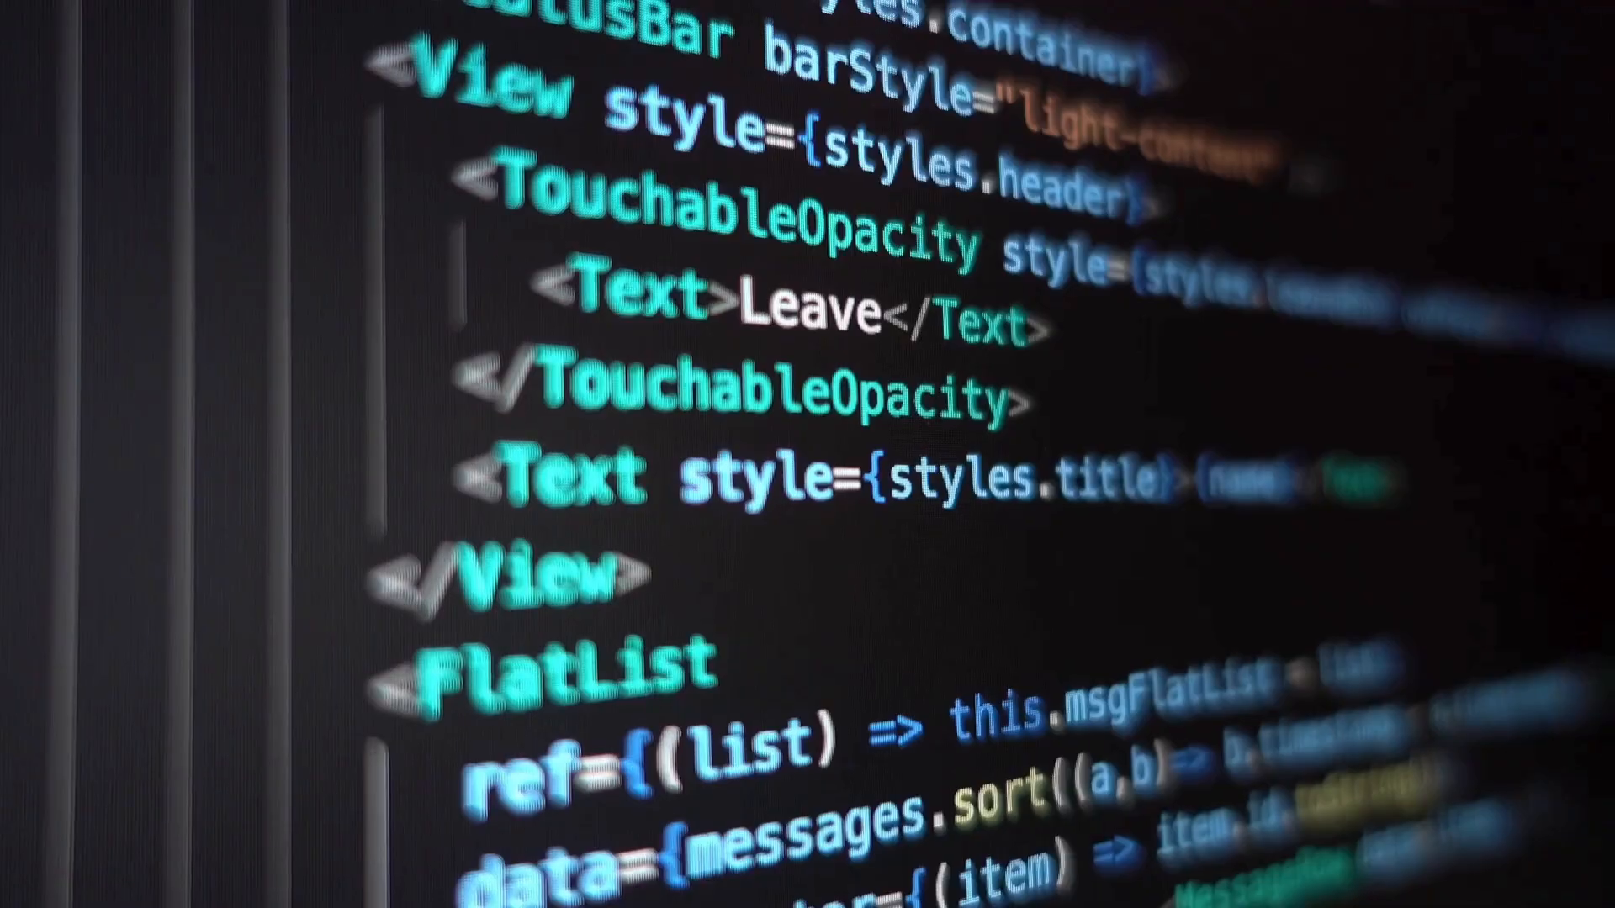
scroll("down", 3)
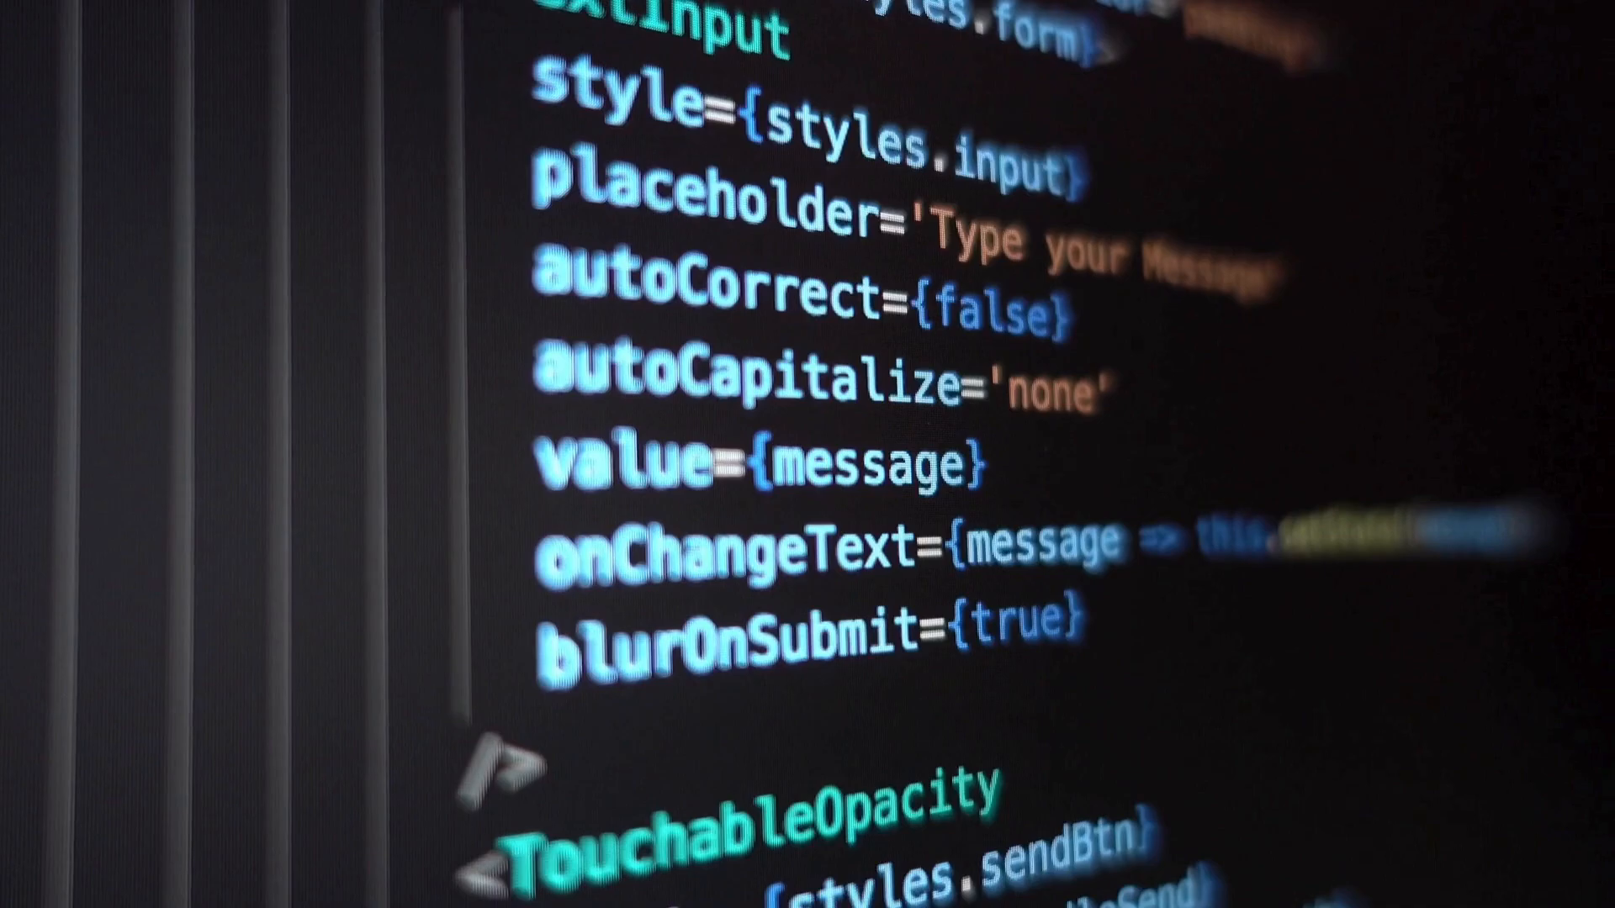